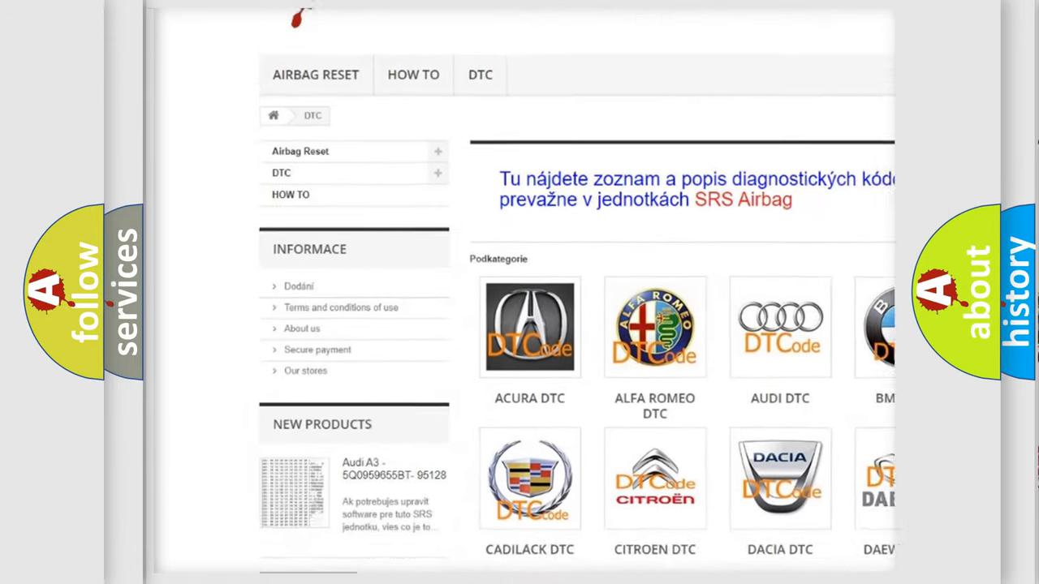
scroll("down", 3)
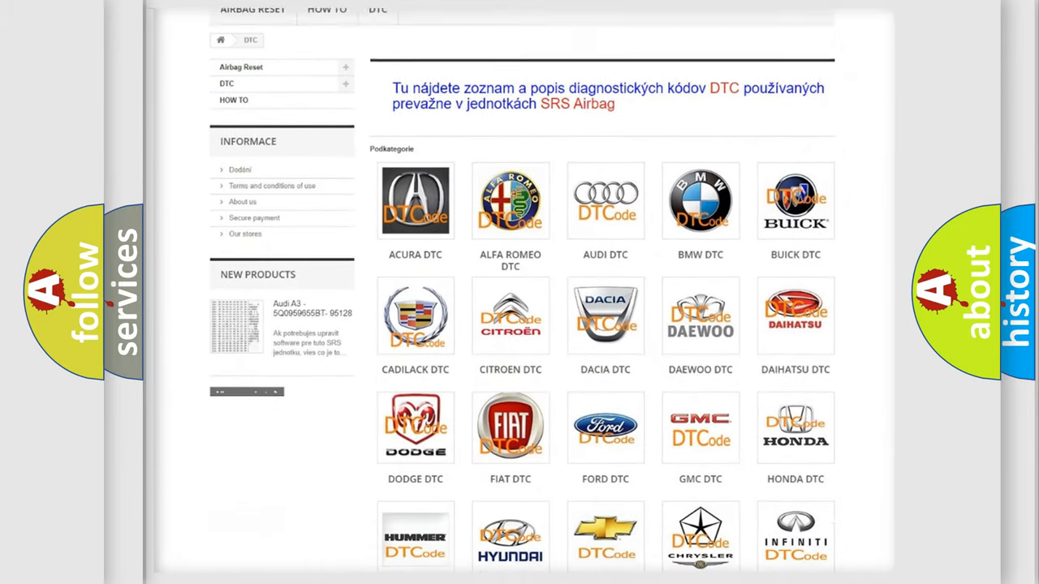
scroll("down", 3)
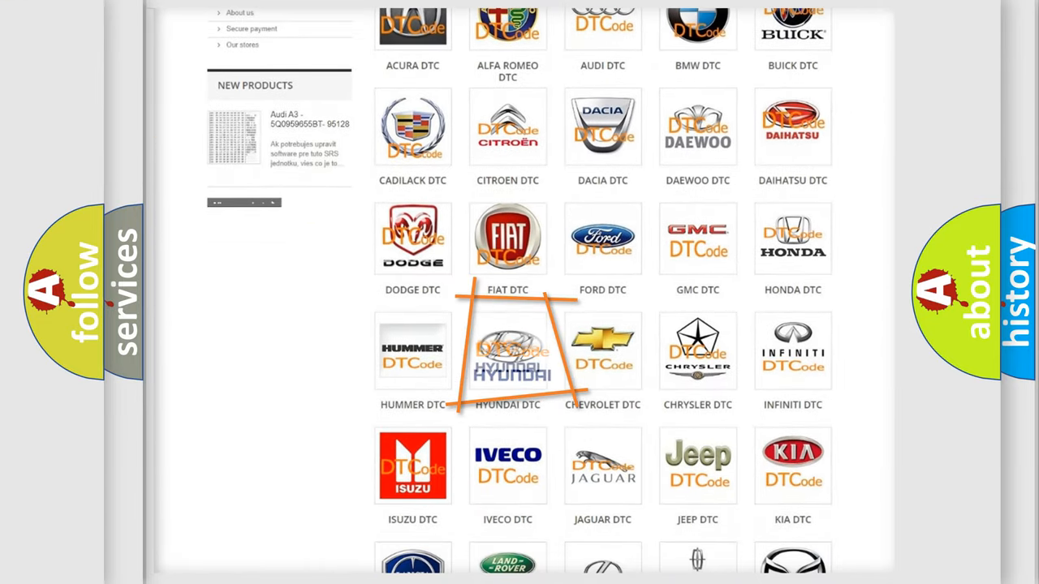